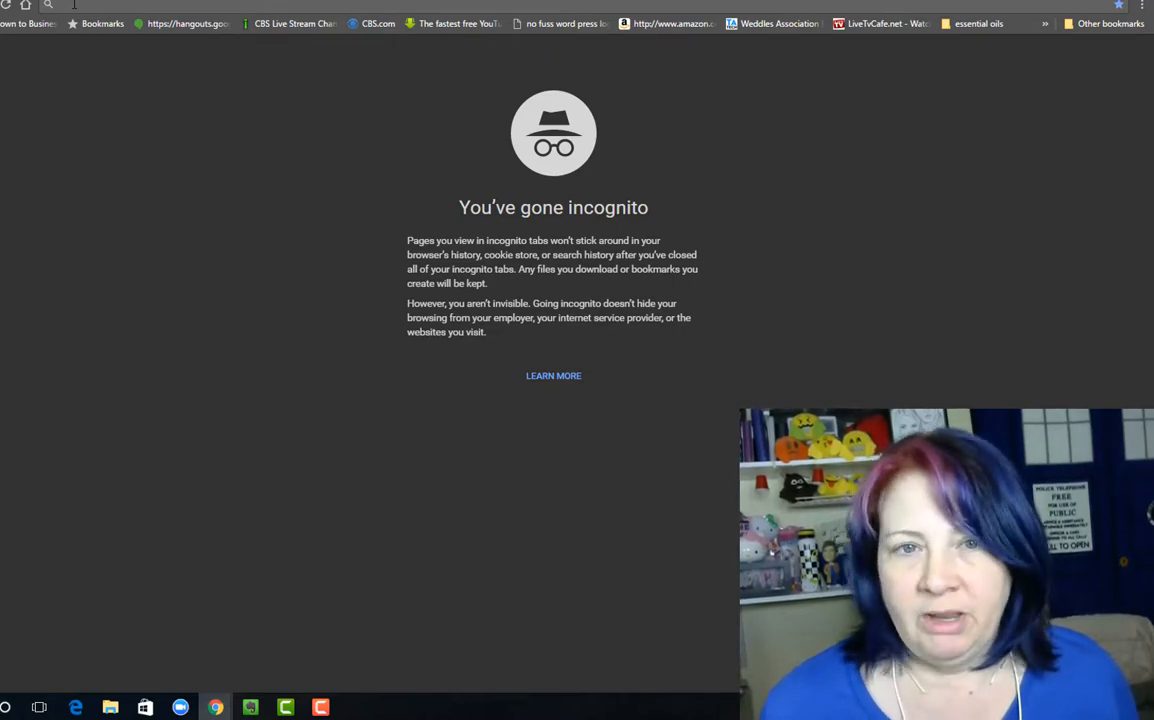
# Paste the MediaFire link for wlsetup-all.exe into the incognito address bar and open it
pyautogui.rightClick(75, 7)
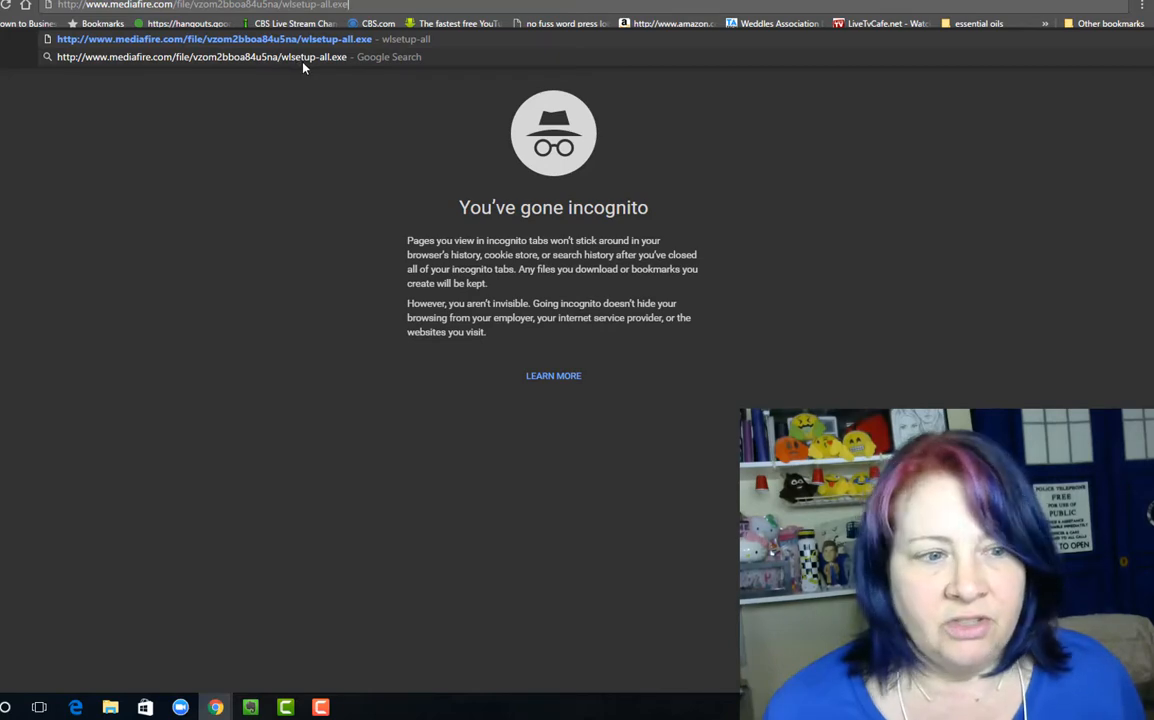
pyautogui.moveTo(295, 68)
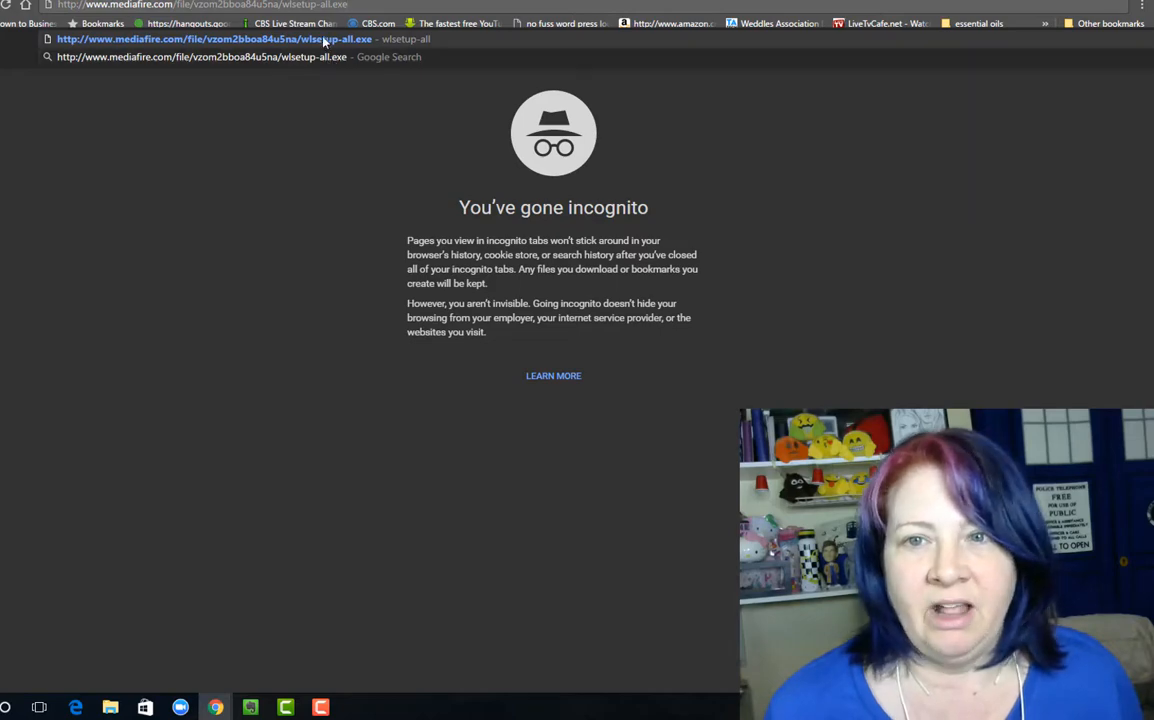
pyautogui.click(209, 39)
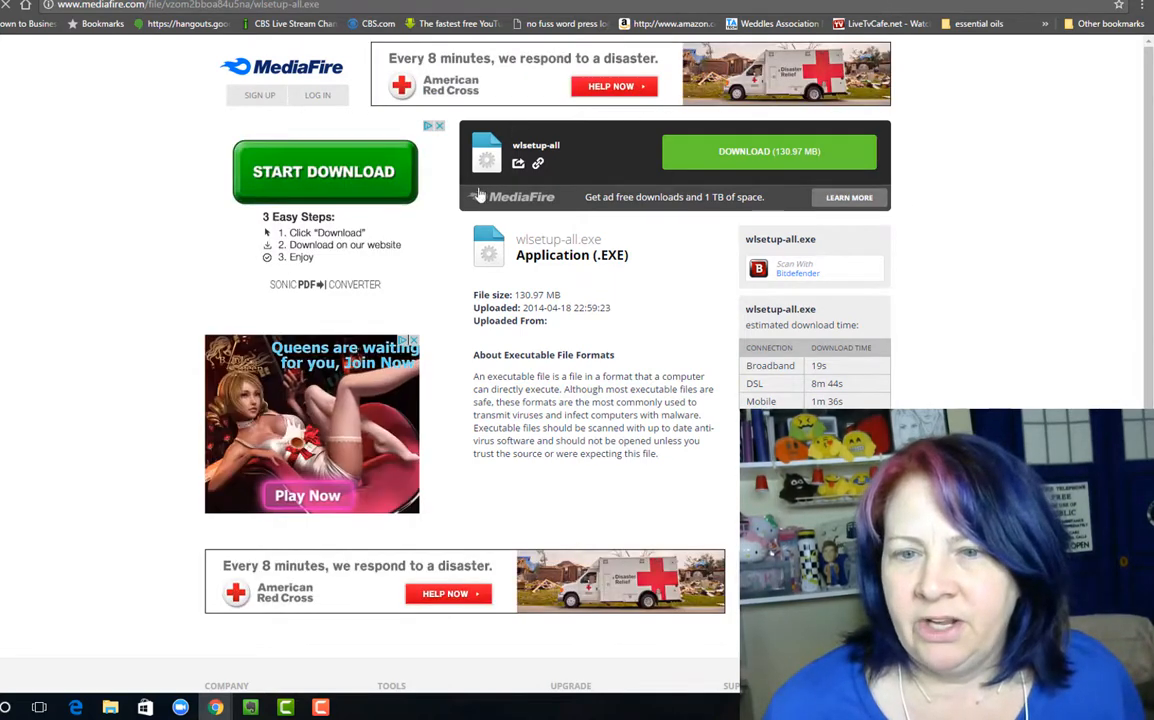
pyautogui.moveTo(147, 465)
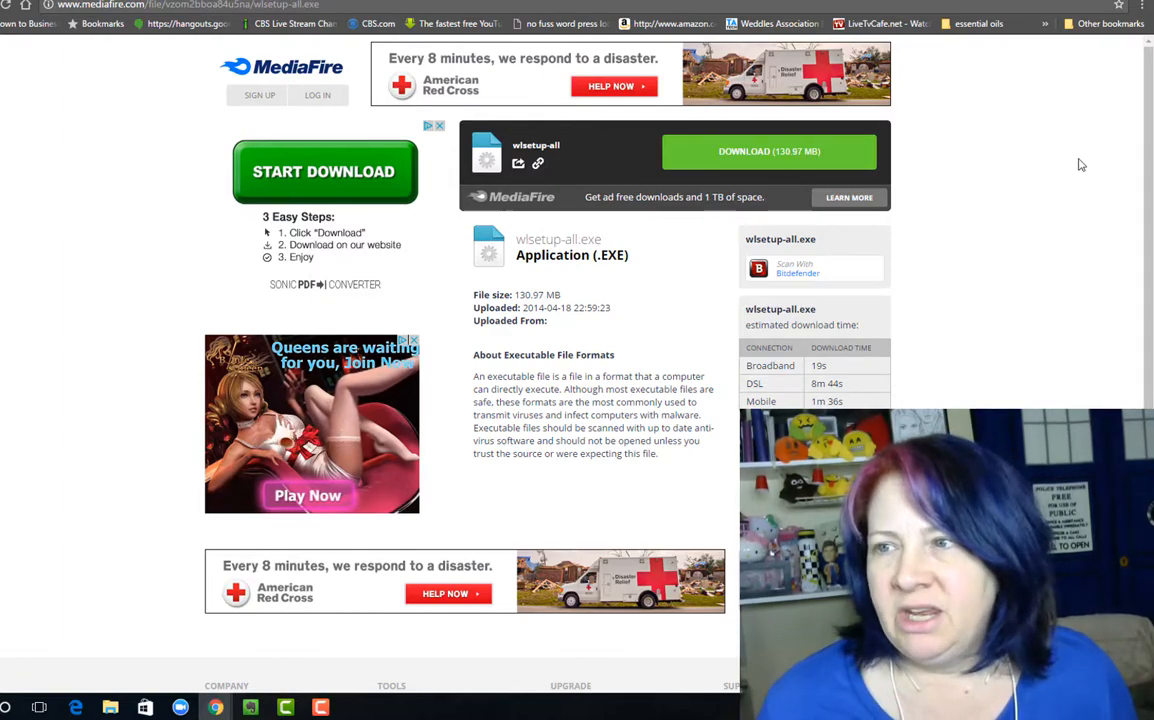
pyautogui.moveTo(1065, 93)
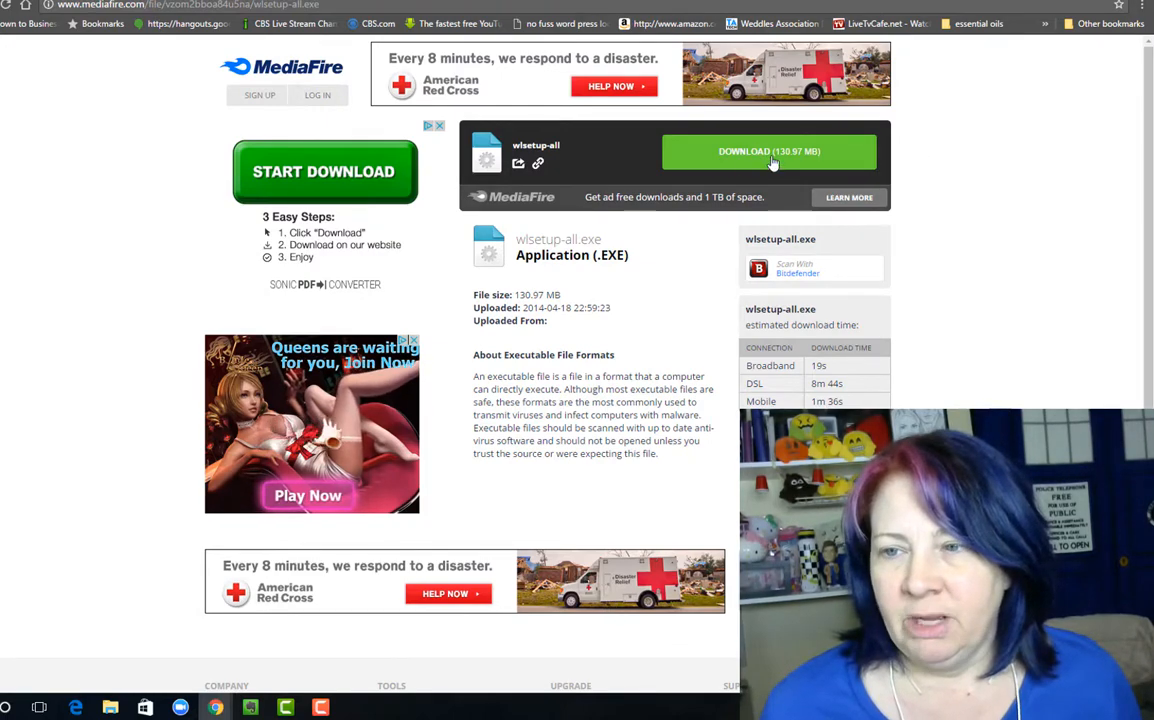
# Start the 130.97 MB wlsetup-all.exe download from MediaFire
pyautogui.click(769, 151)
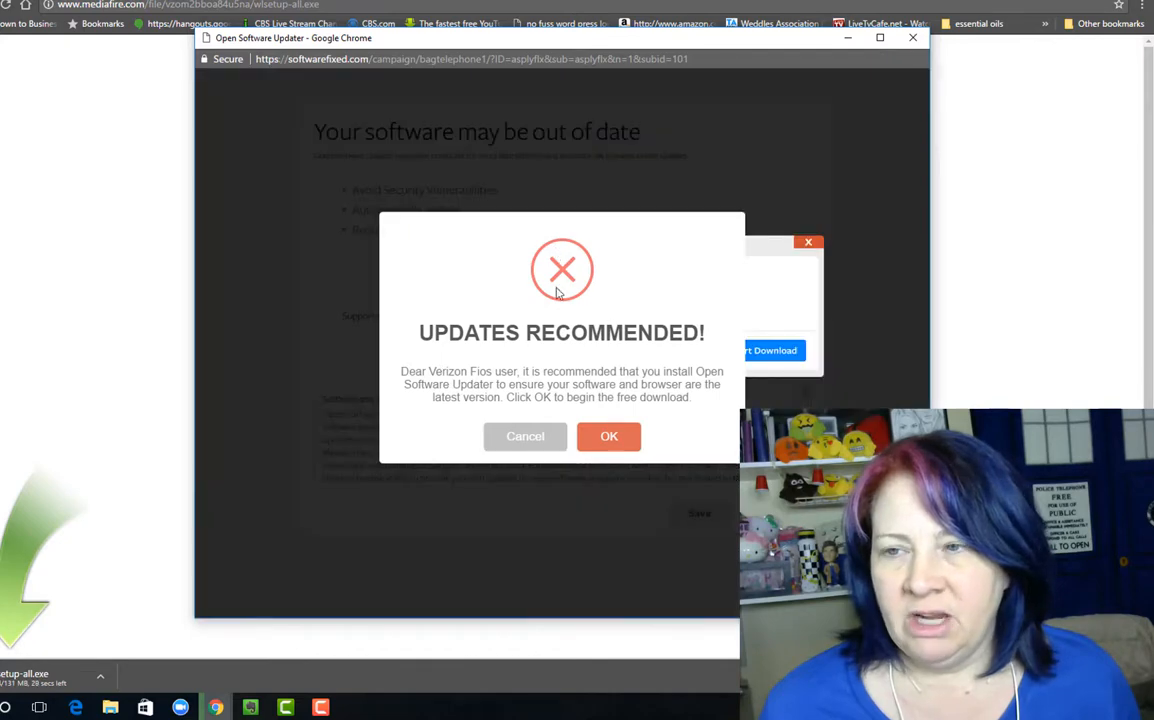
pyautogui.moveTo(911, 38)
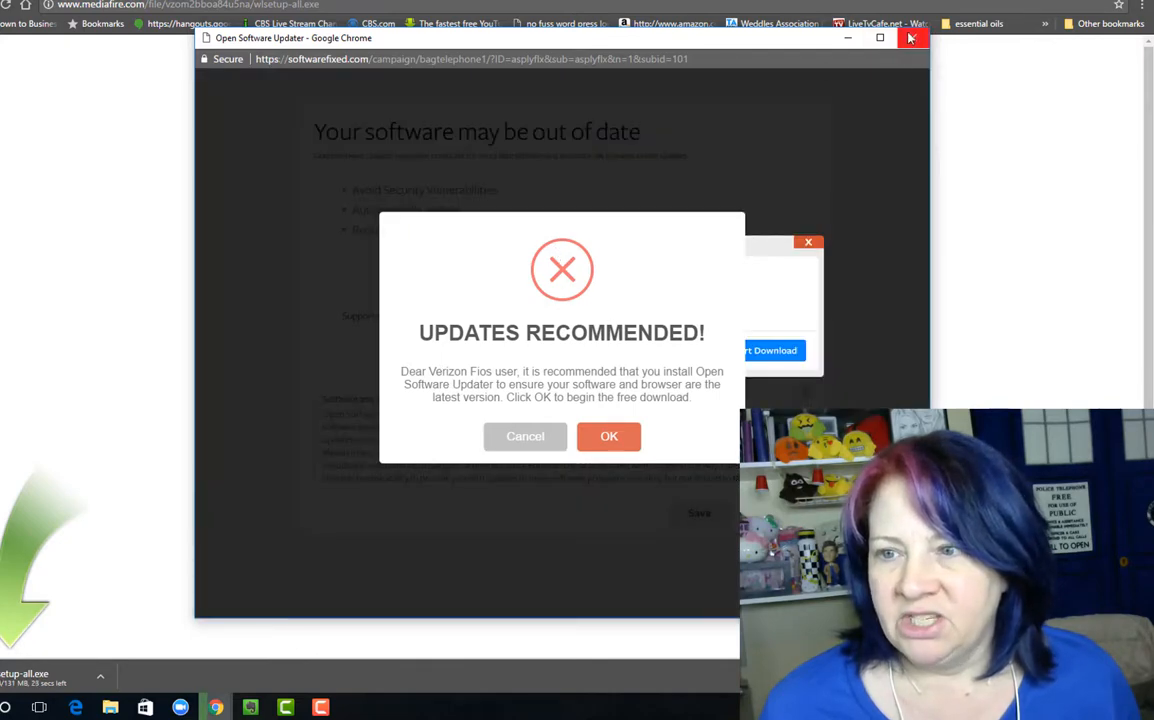
# Close the 'Open Software Updater' pop-up ad while the download finishes
pyautogui.click(910, 38)
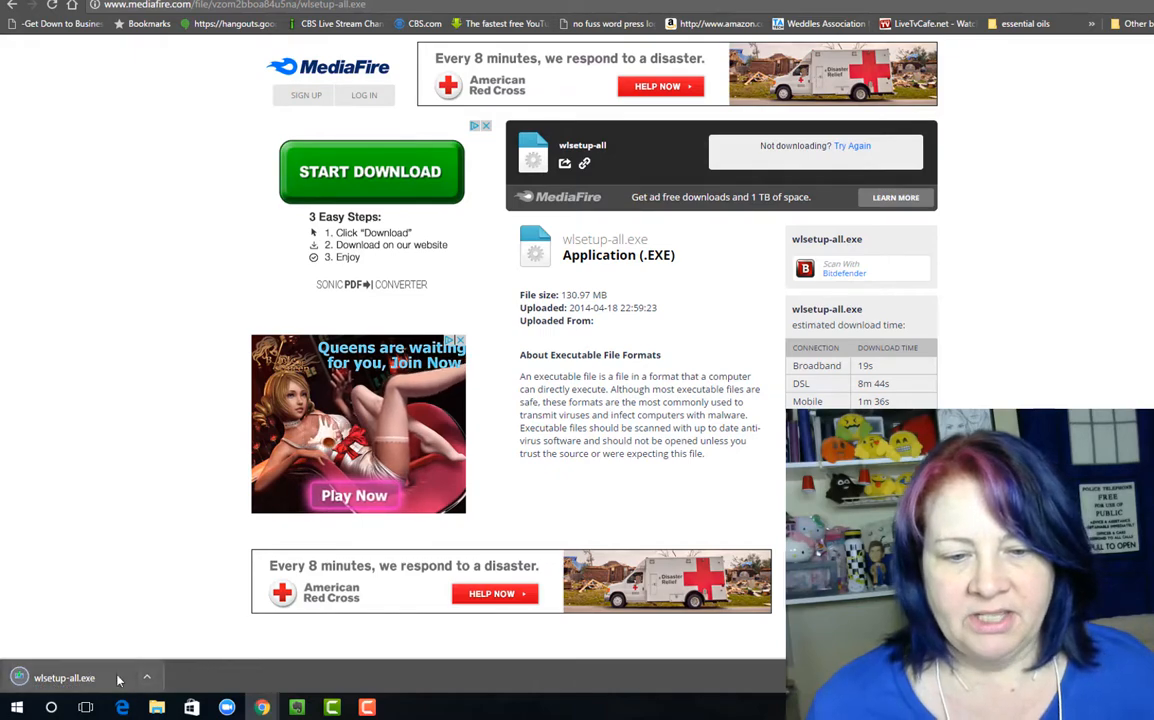
# Launch wlsetup-all.exe from Chrome's download bar and confirm running it
pyautogui.click(147, 677)
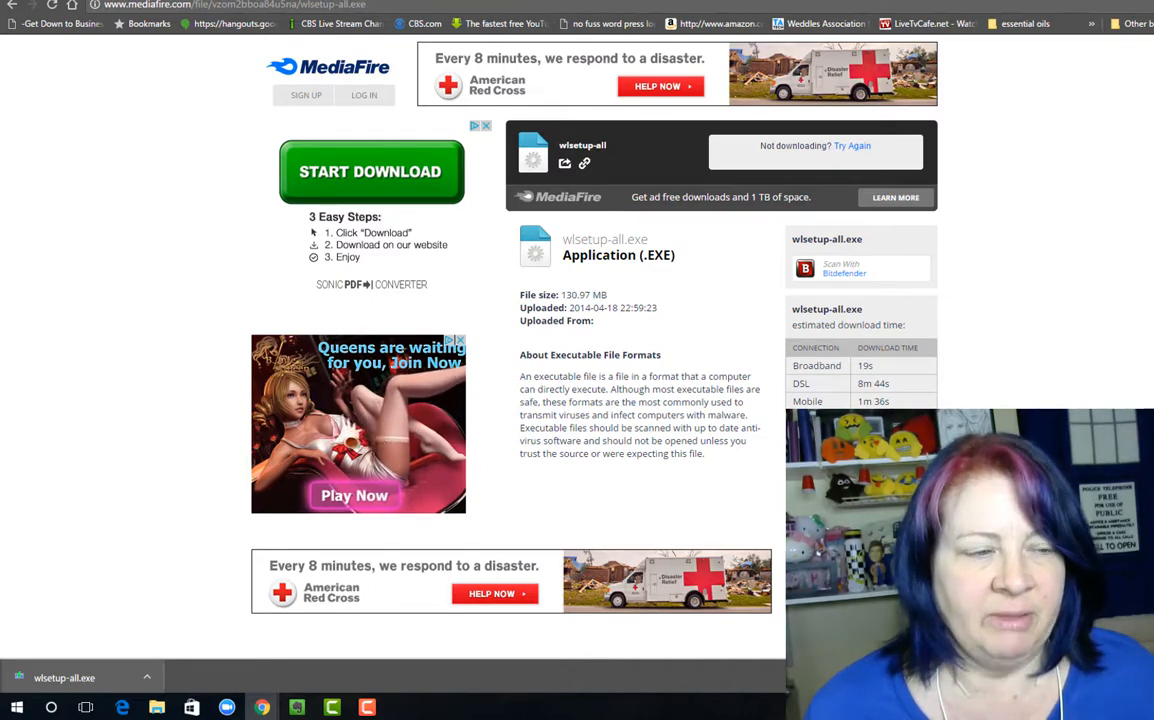
pyautogui.click(64, 677)
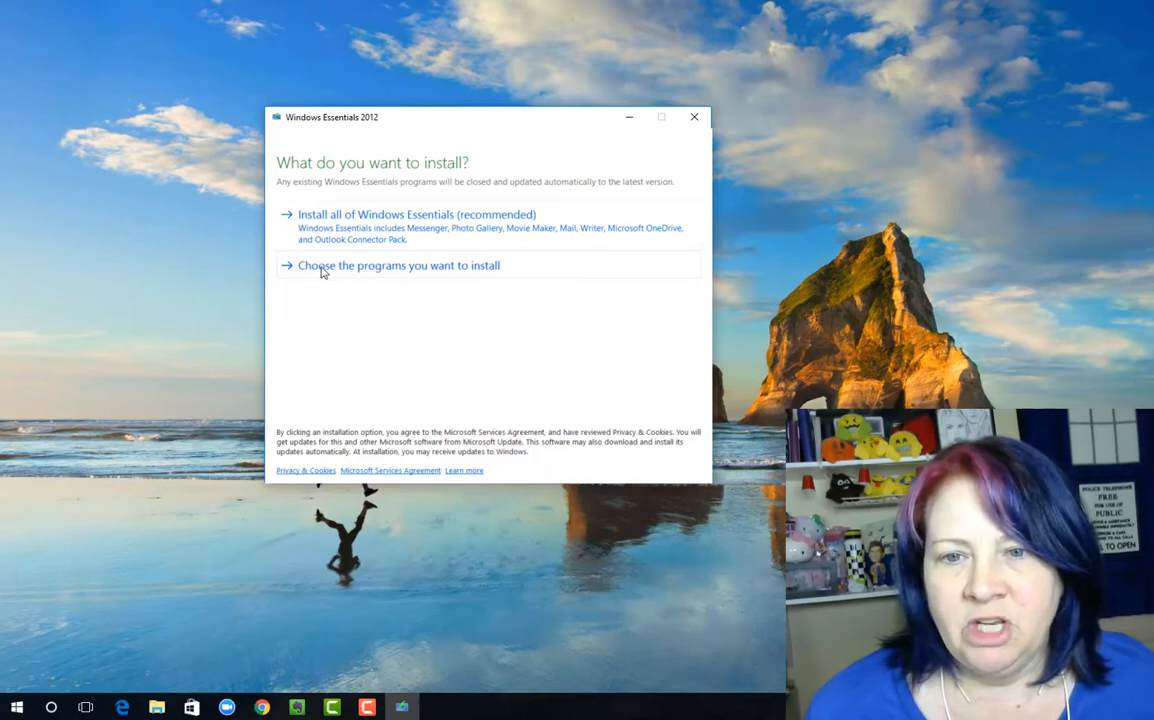
pyautogui.moveTo(461, 274)
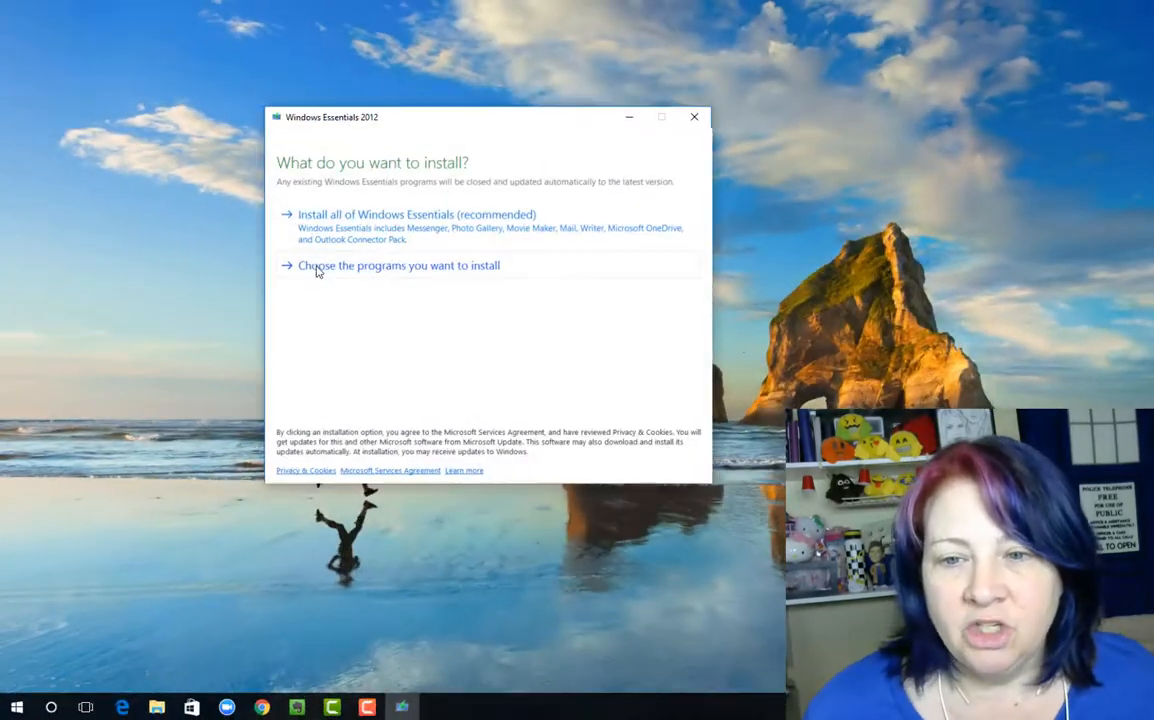
# Choose 'Choose the programs you want to install' in Windows Essentials 2012 setup
pyautogui.click(398, 265)
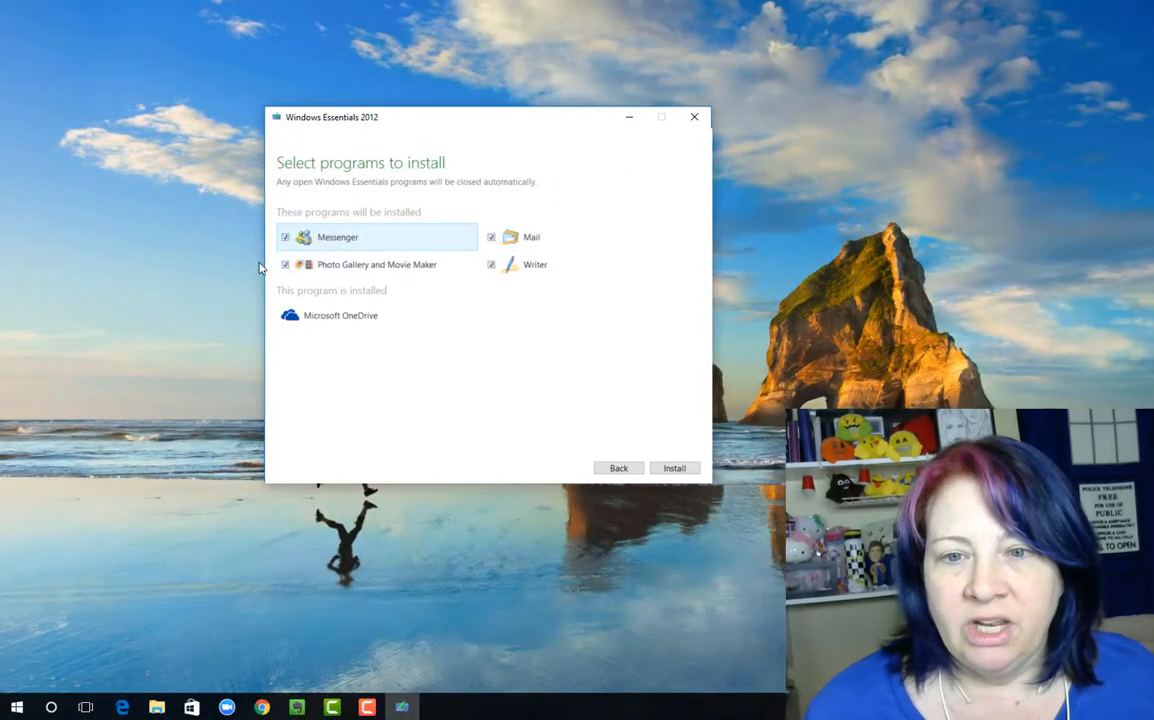
# Untick Messenger, Mail and Writer, then install Photo Gallery and Movie Maker
pyautogui.click(285, 237)
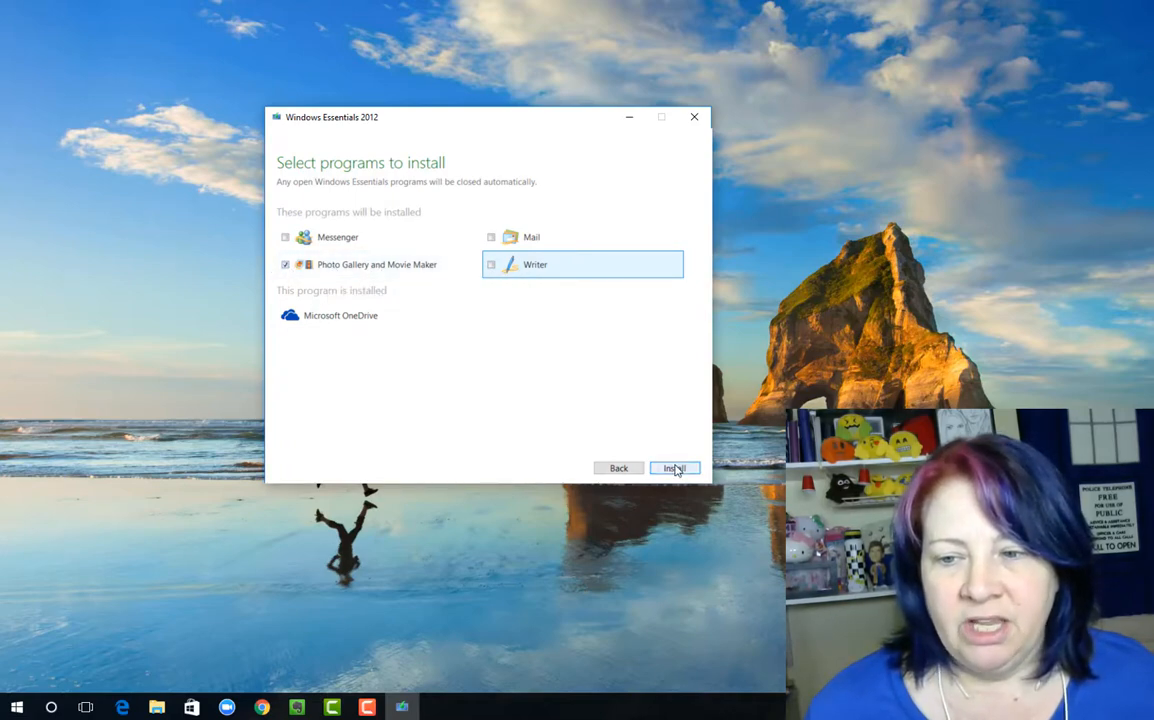
pyautogui.click(674, 468)
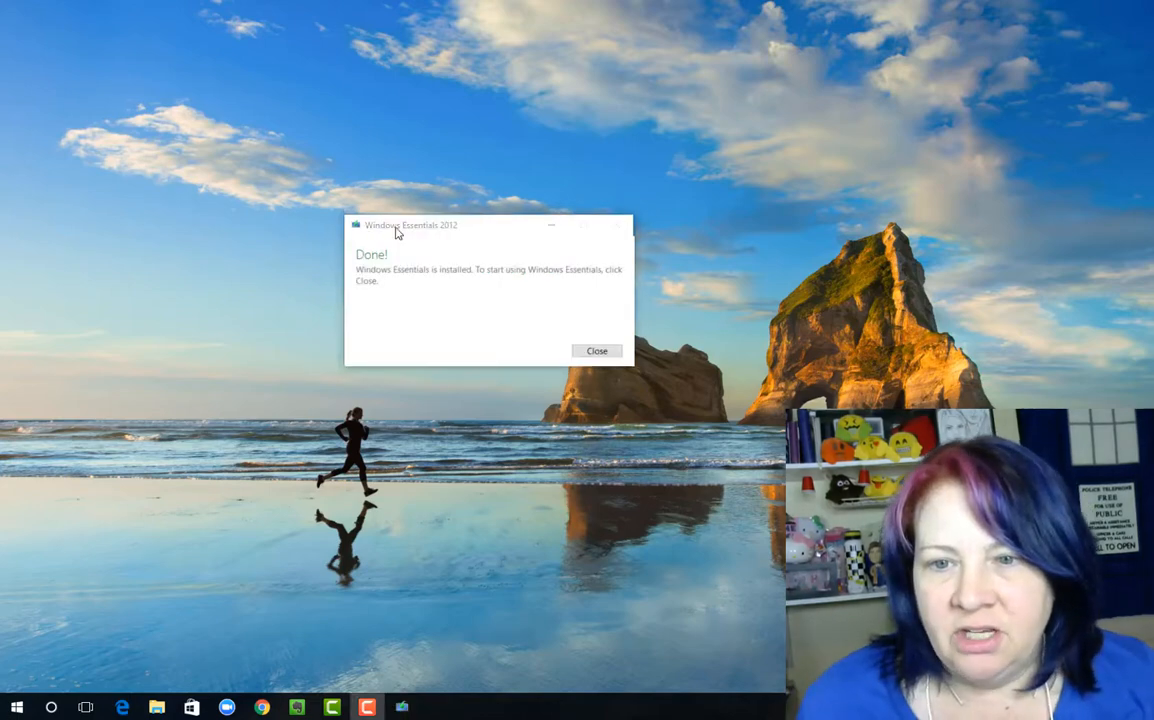
pyautogui.moveTo(533, 284)
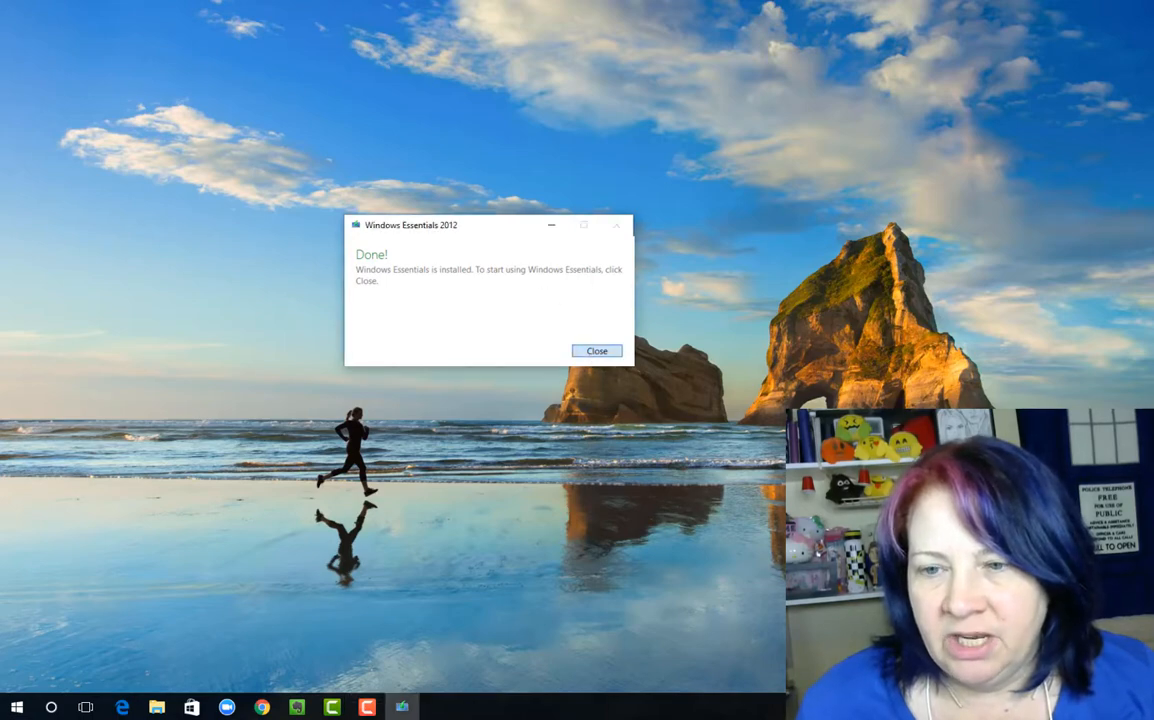
# Close the finished installer and bring up the Start menu's recently added apps
pyautogui.click(596, 350)
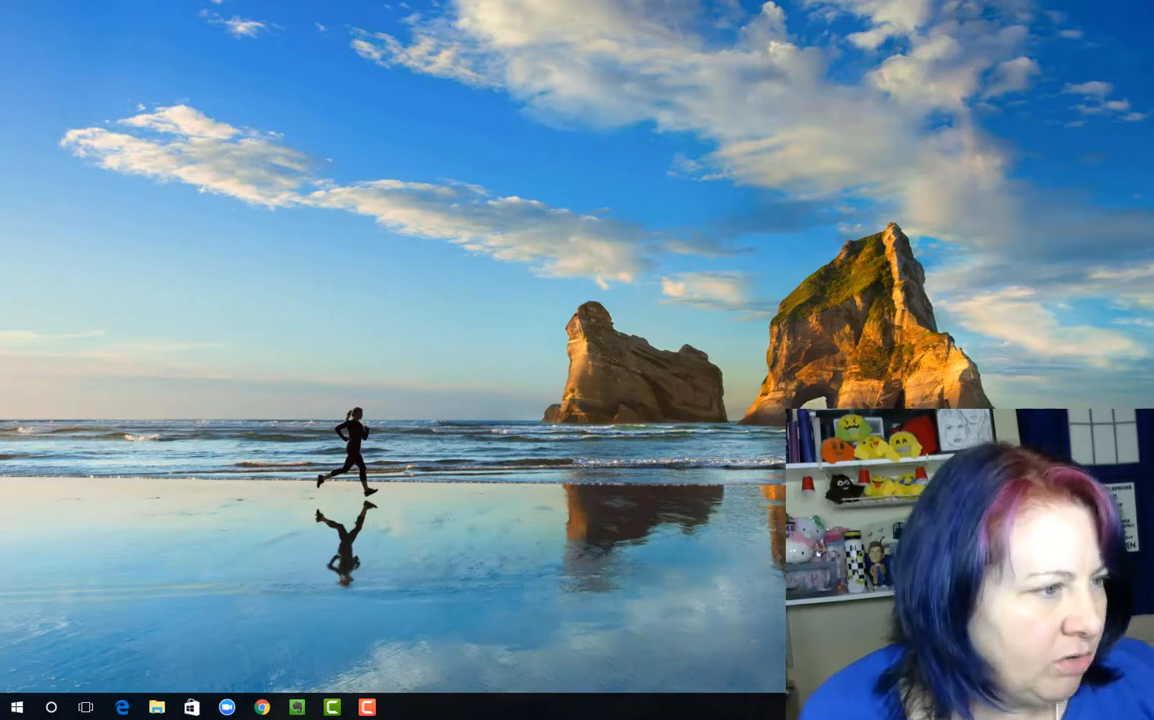
pyautogui.click(15, 707)
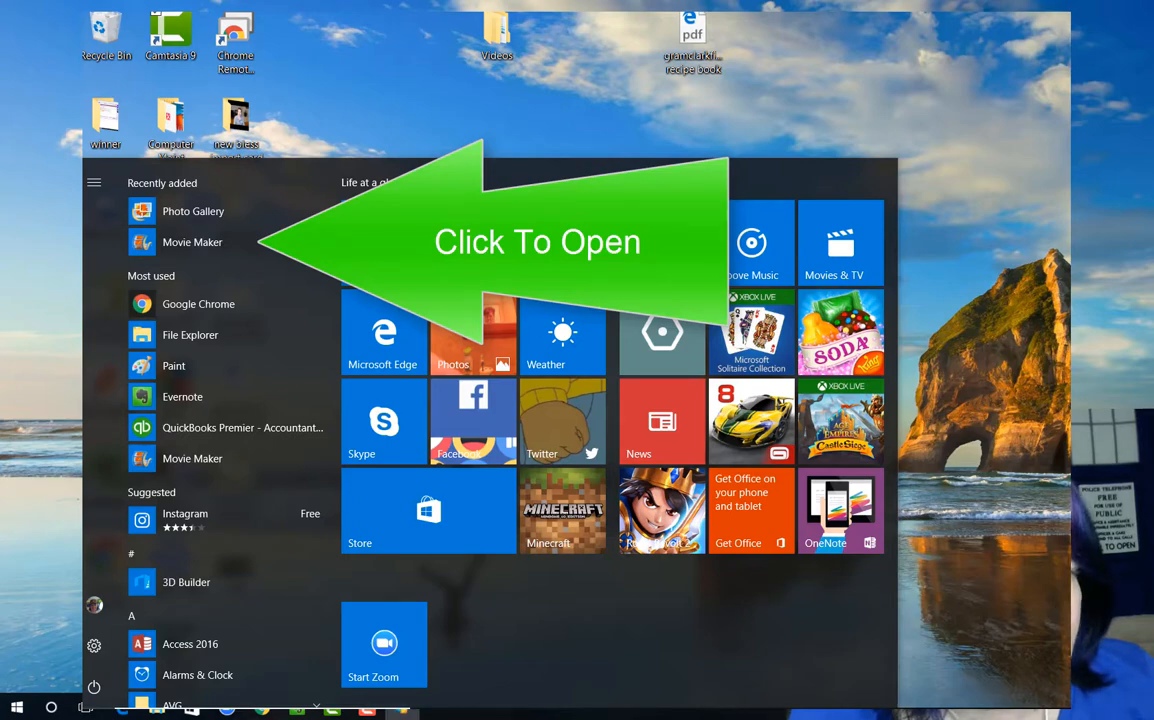
# Launch Movie Maker from Recently added and accept the Microsoft Services Agreement
pyautogui.click(192, 242)
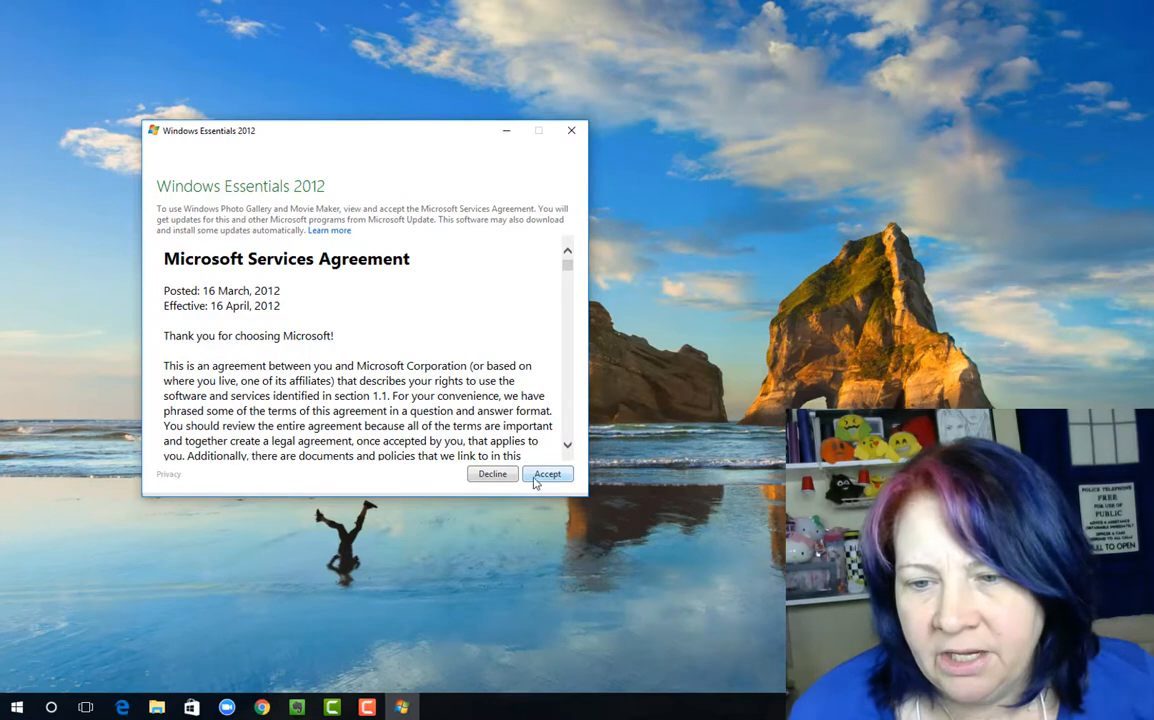
pyautogui.click(547, 473)
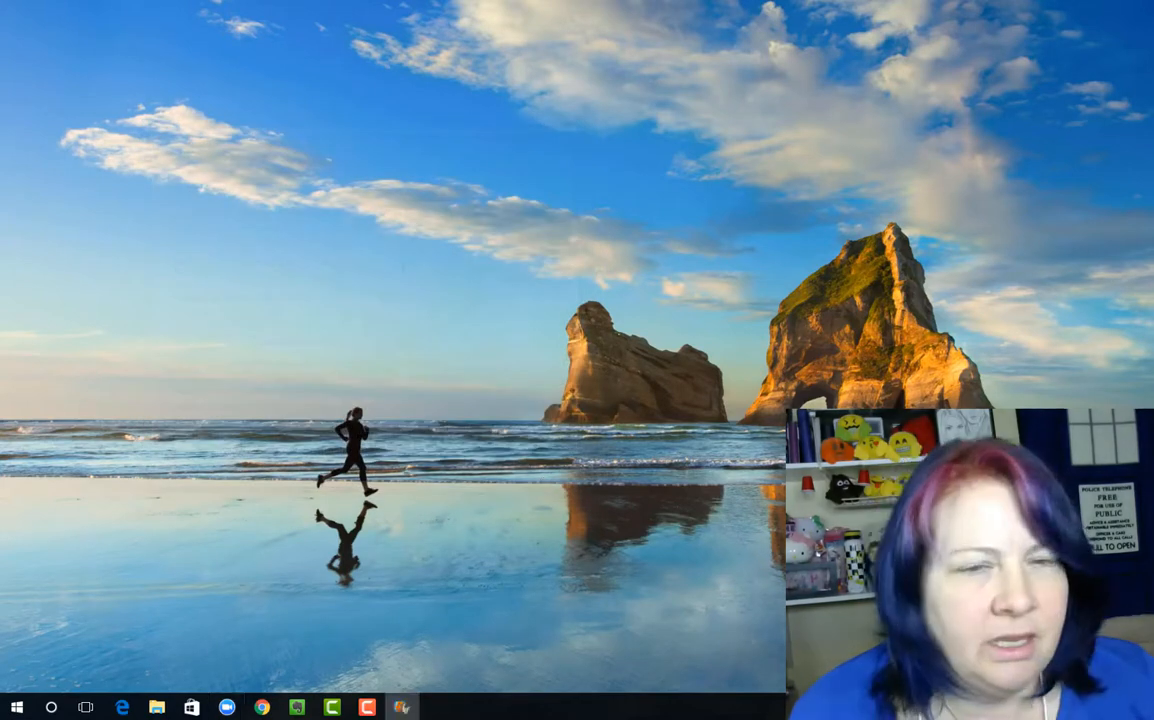
pyautogui.click(402, 707)
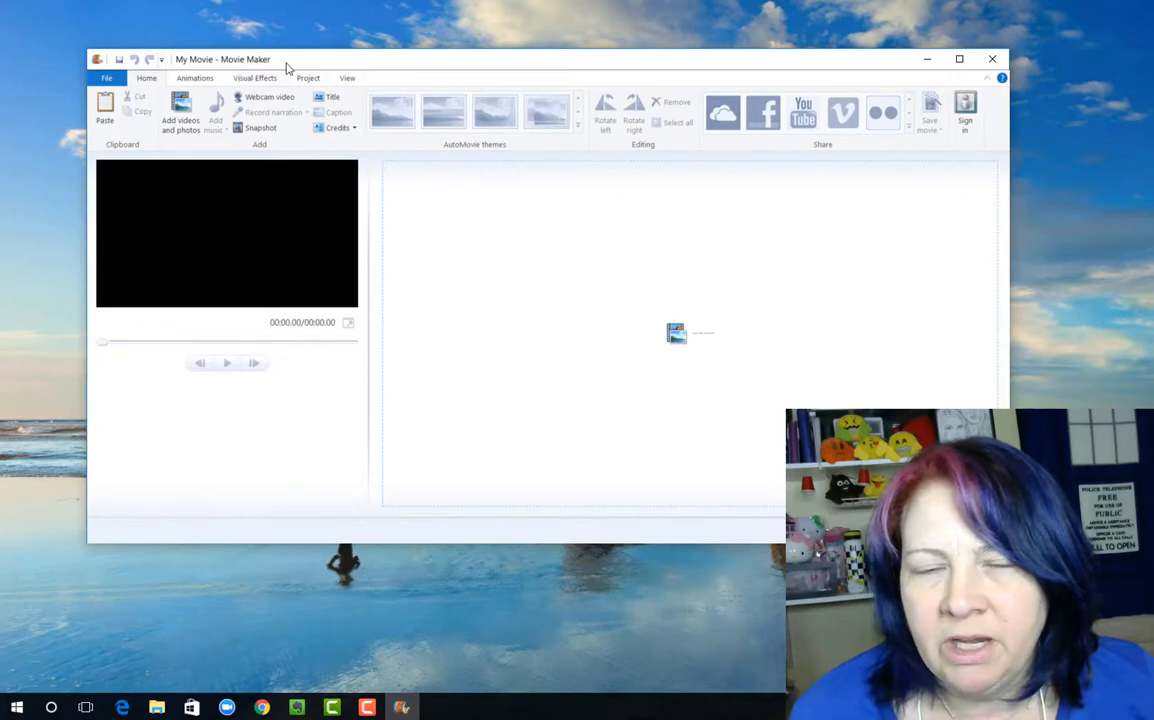
# Reposition the empty 'My Movie' Movie Maker window by dragging its title bar
pyautogui.moveTo(285, 59); pyautogui.dragTo(253, 41)
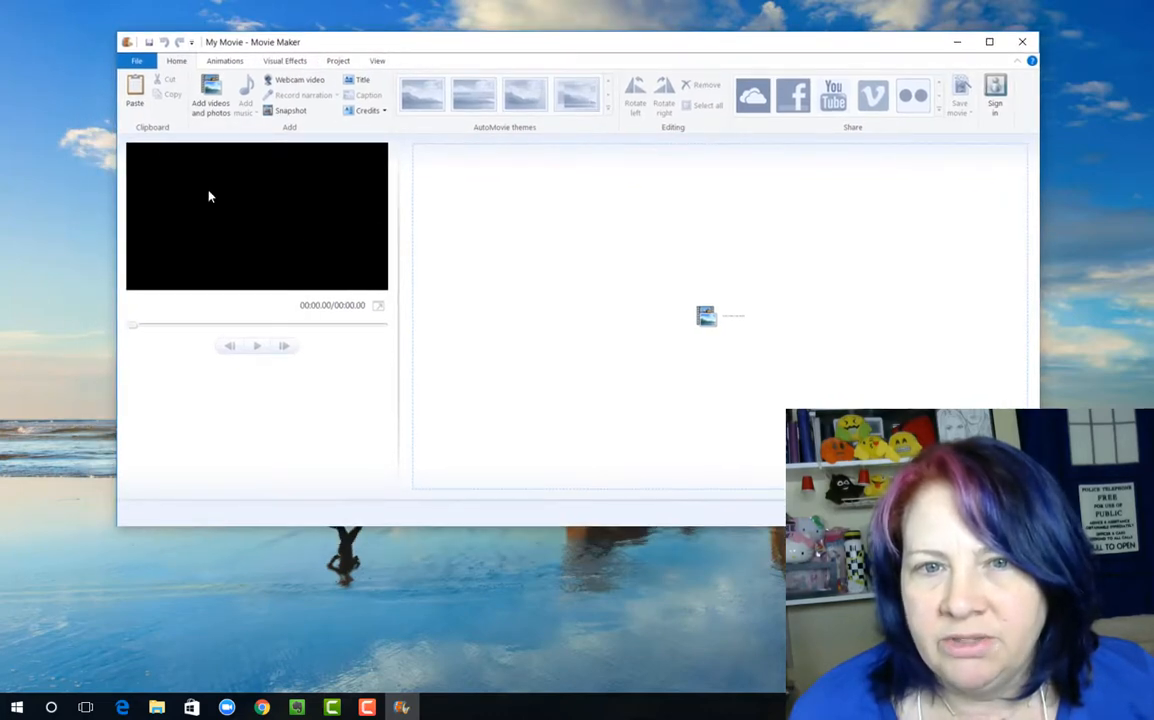
pyautogui.moveTo(712, 324)
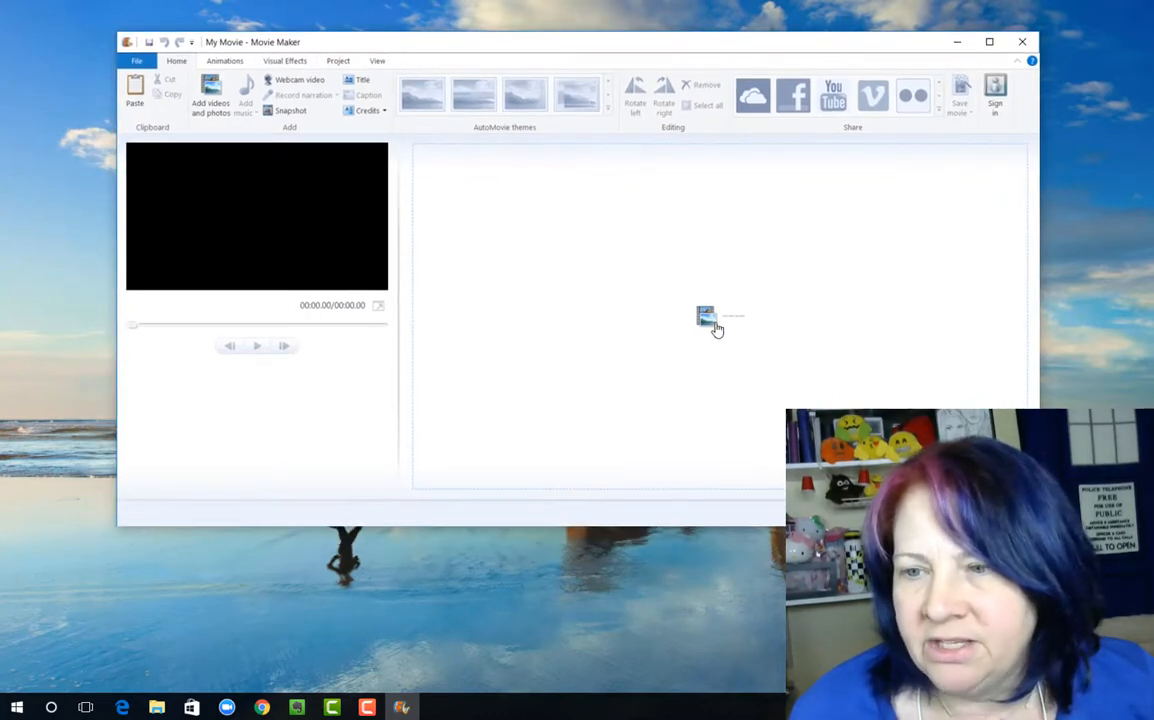
pyautogui.moveTo(710, 167)
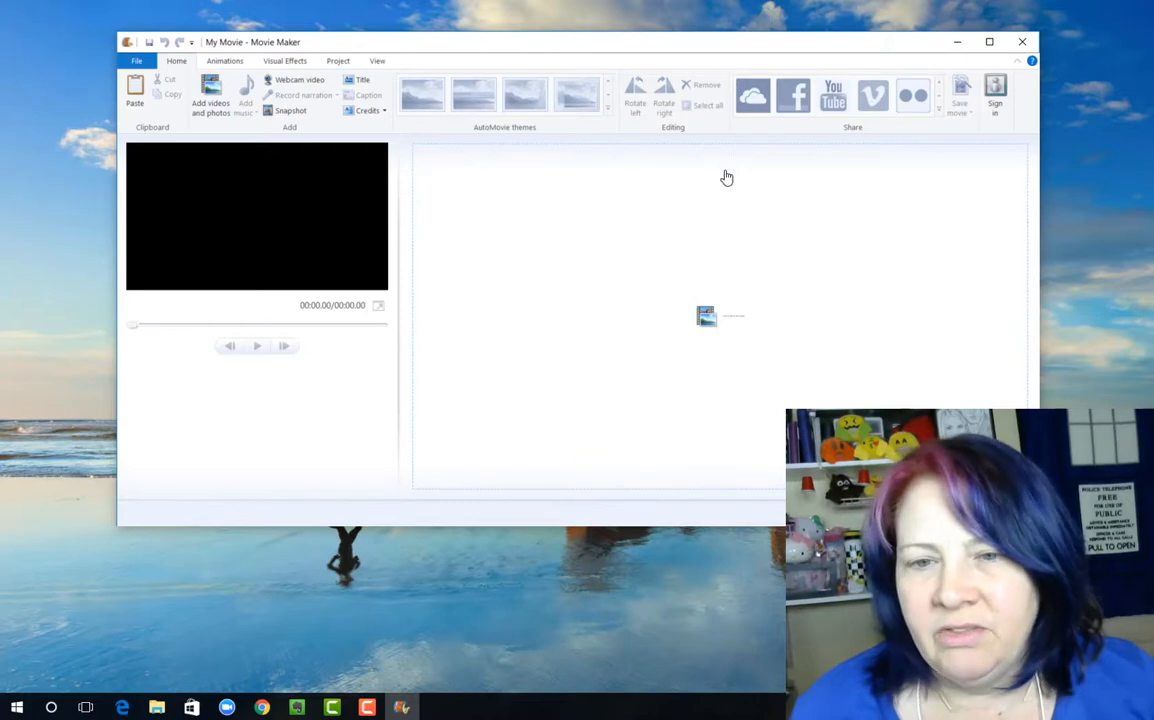
pyautogui.moveTo(654, 203)
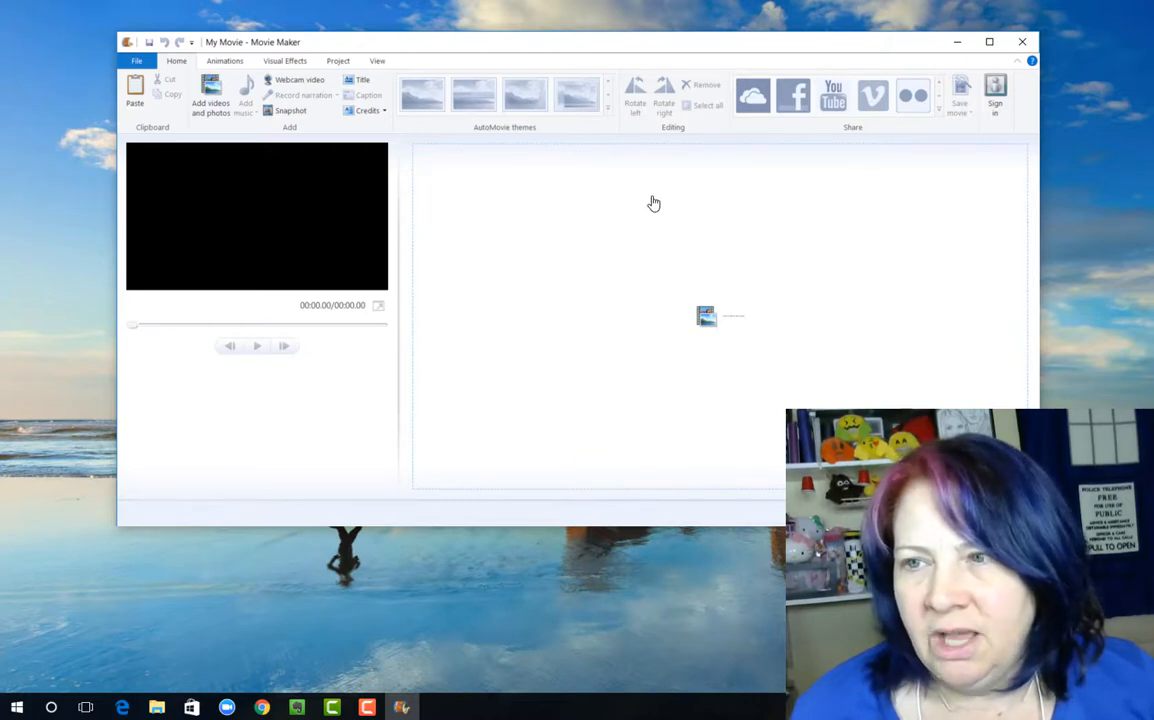
pyautogui.moveTo(990, 11)
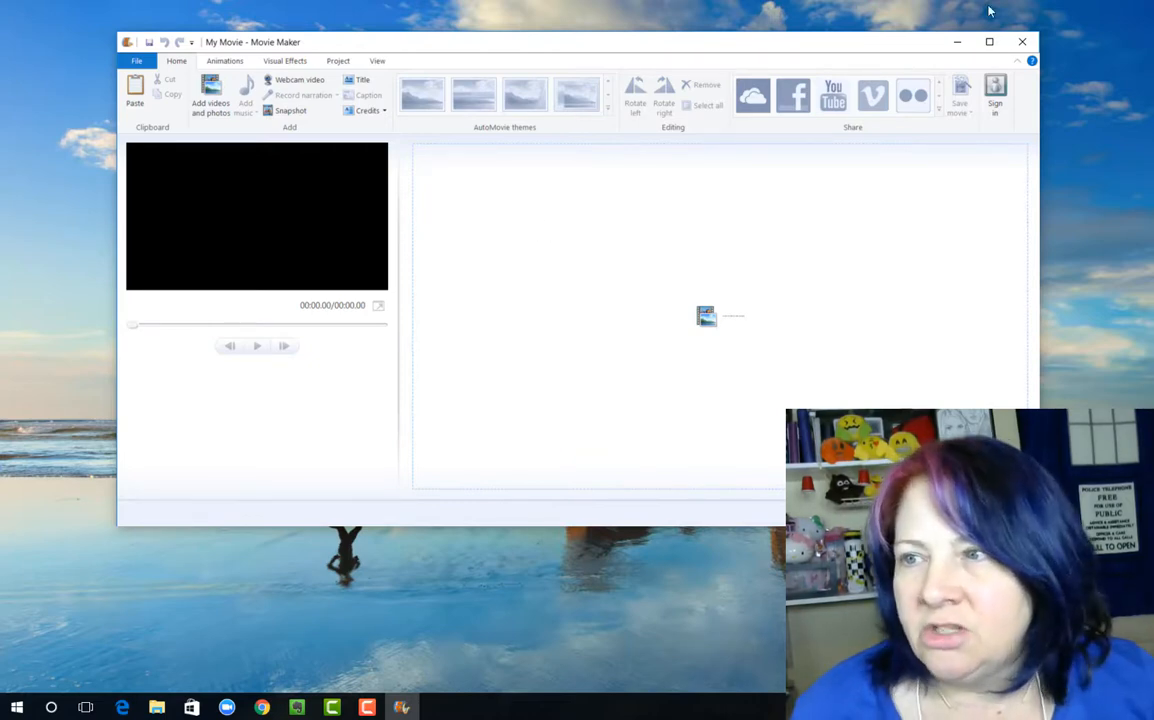